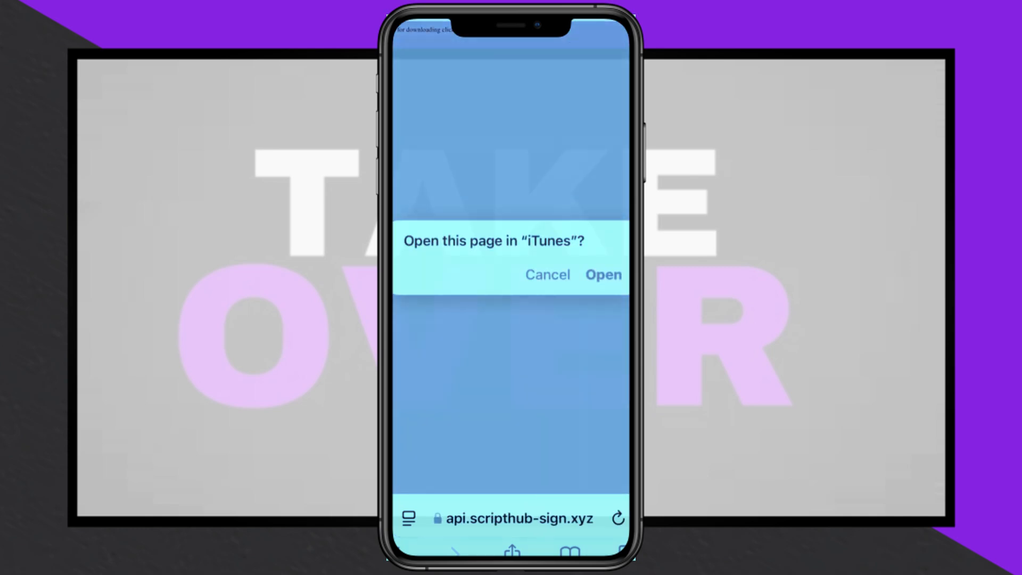
Step: Accept Safari's 'Open this page' prompt so the page launches Scarlet
click(602, 275)
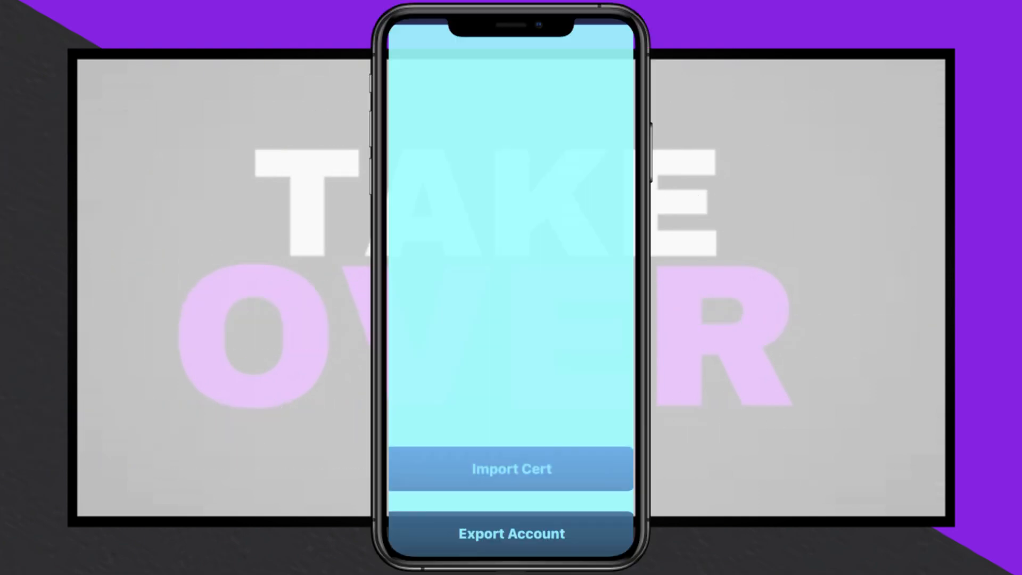
click(510, 469)
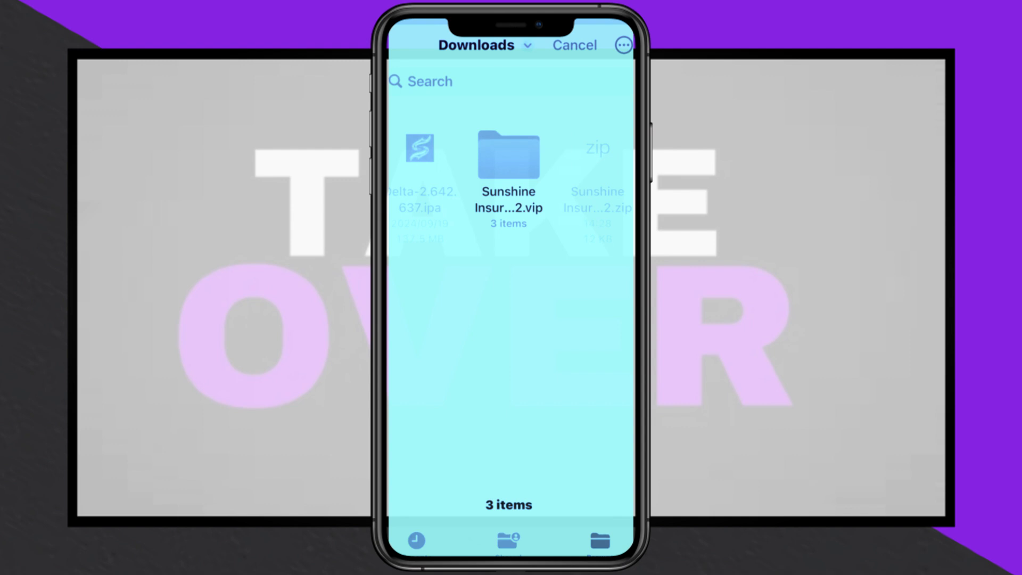
click(508, 154)
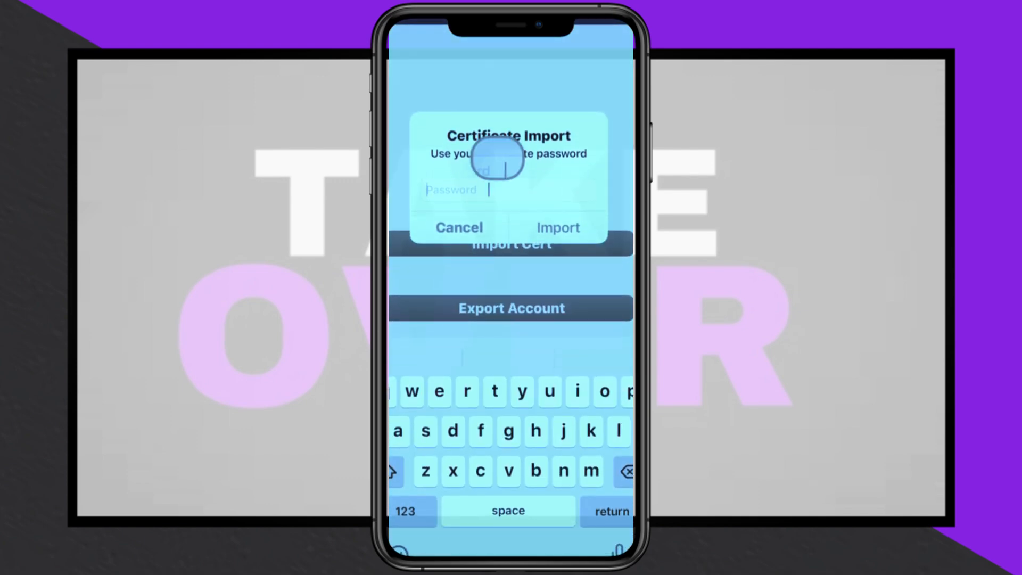
text(nabzclan.vip)
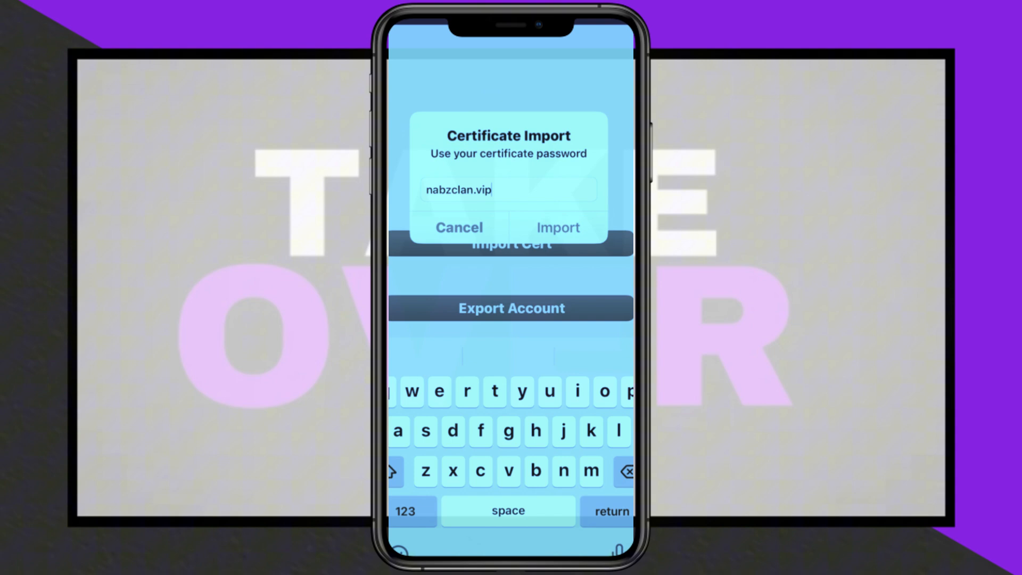
click(557, 228)
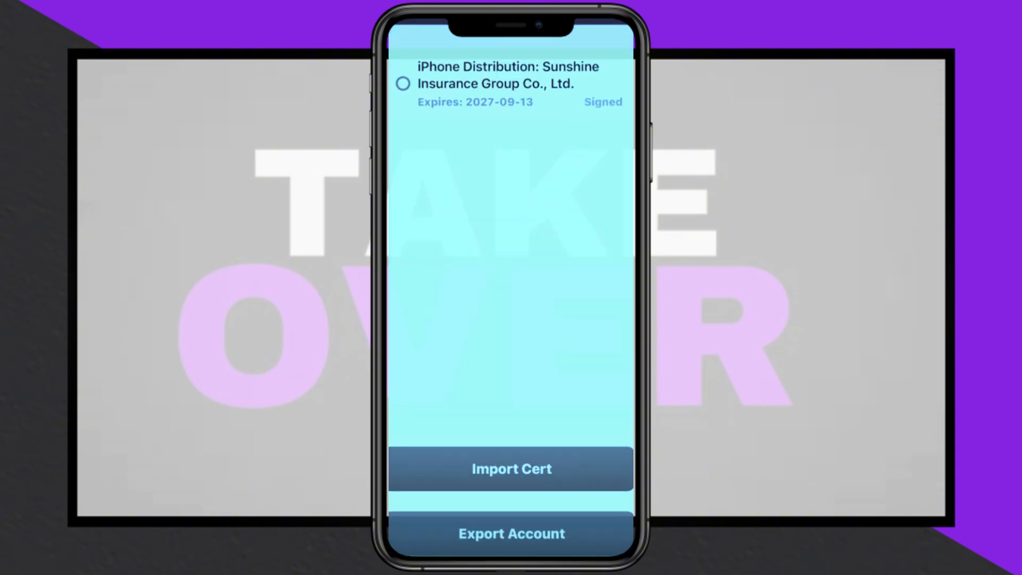
Step: Select the Sunshine Insurance certificate for signing and start installing the app
click(402, 83)
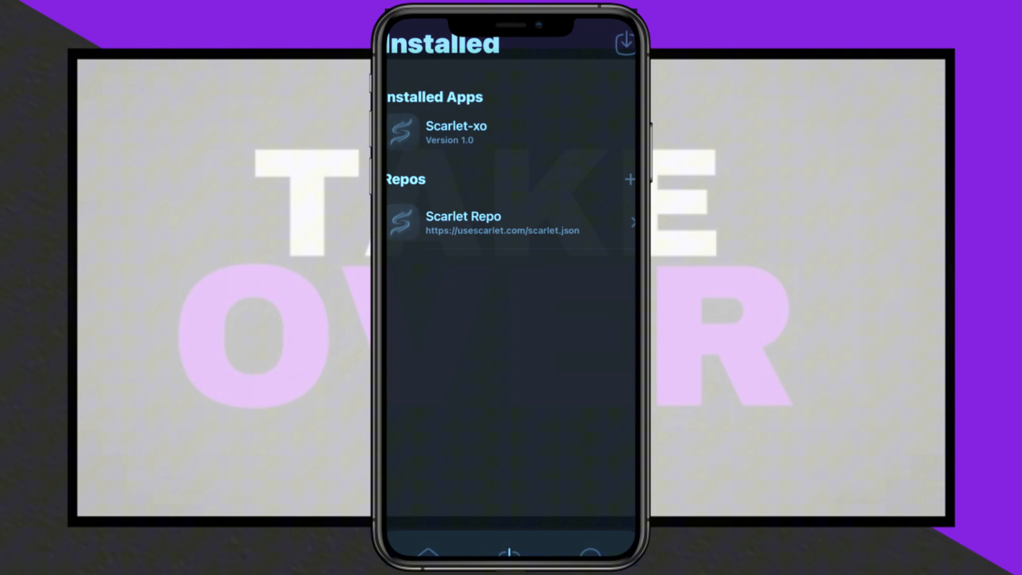
click(625, 42)
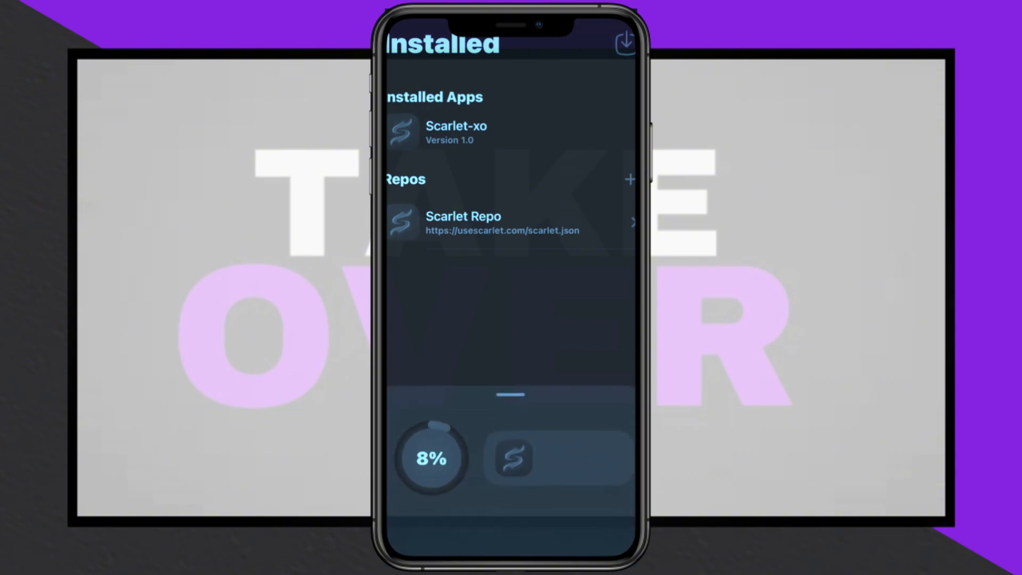